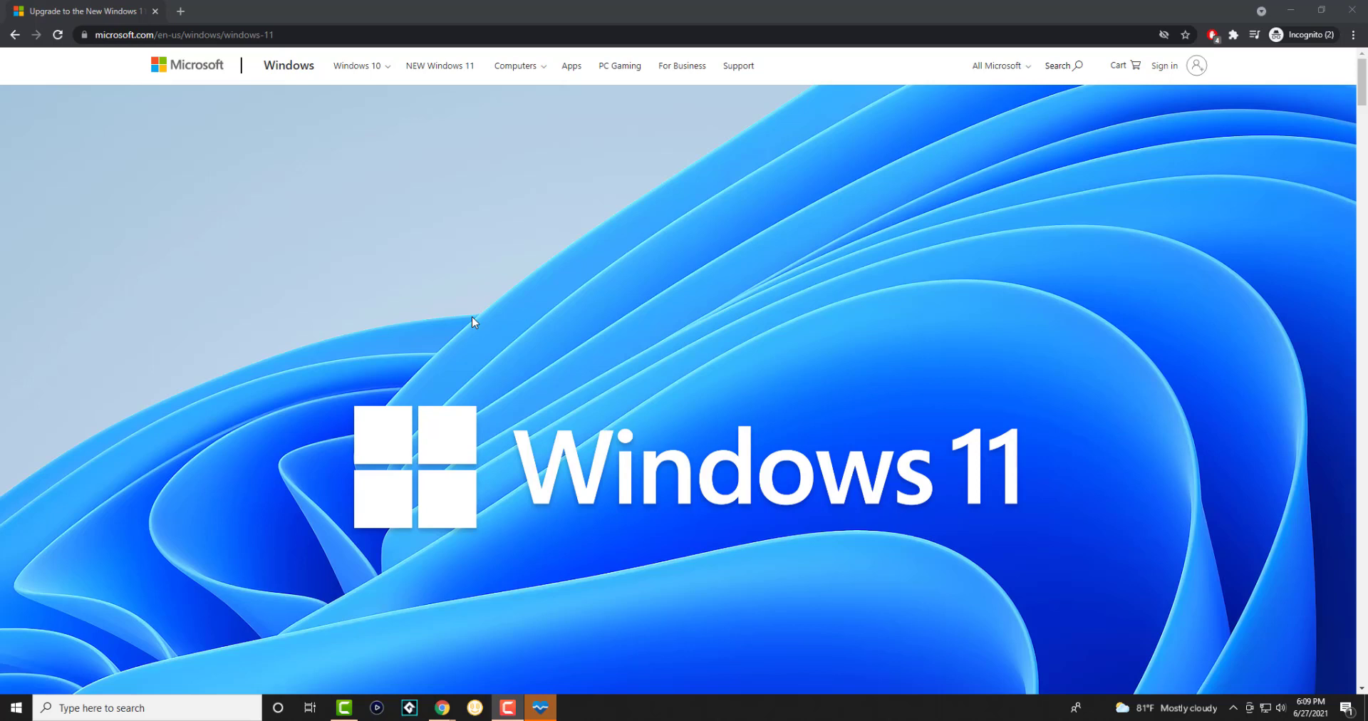
Scroll down the Windows 11 page past the feature sections to Get ready and Minimum system requirements
scroll(down, 3)
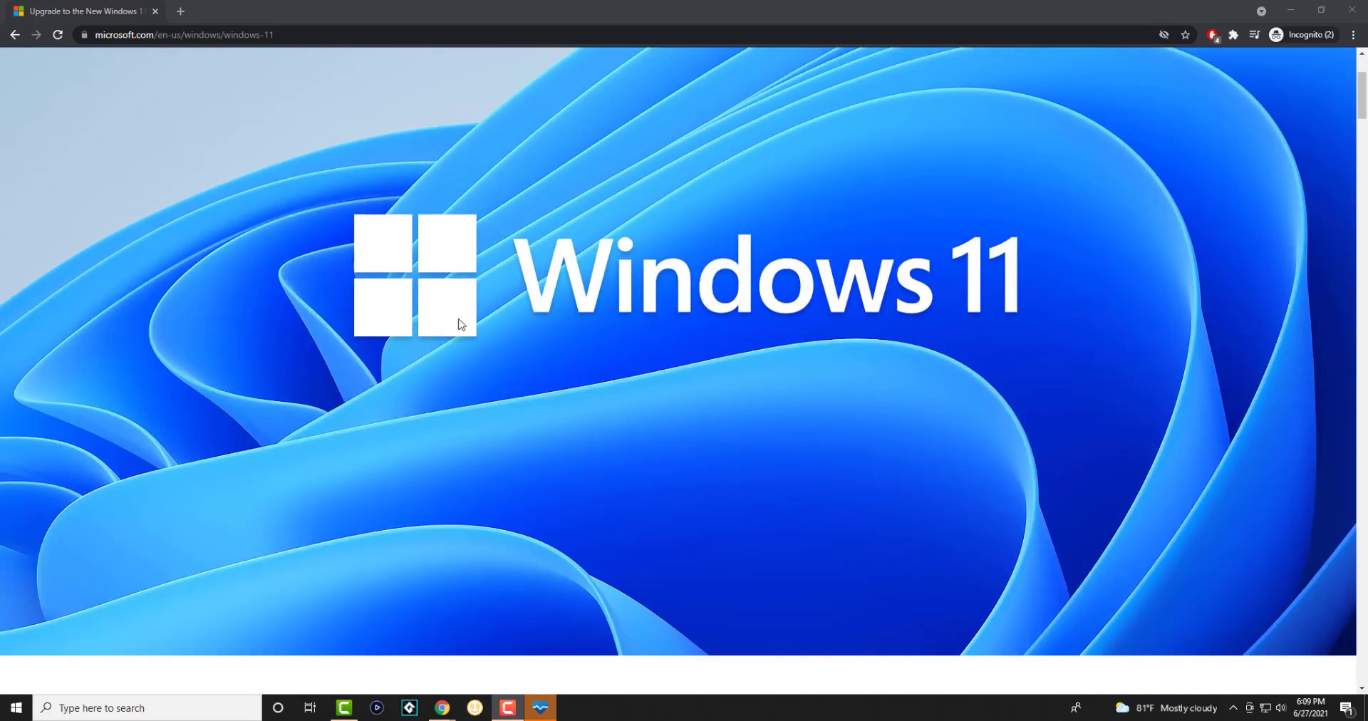
scroll(down, 3)
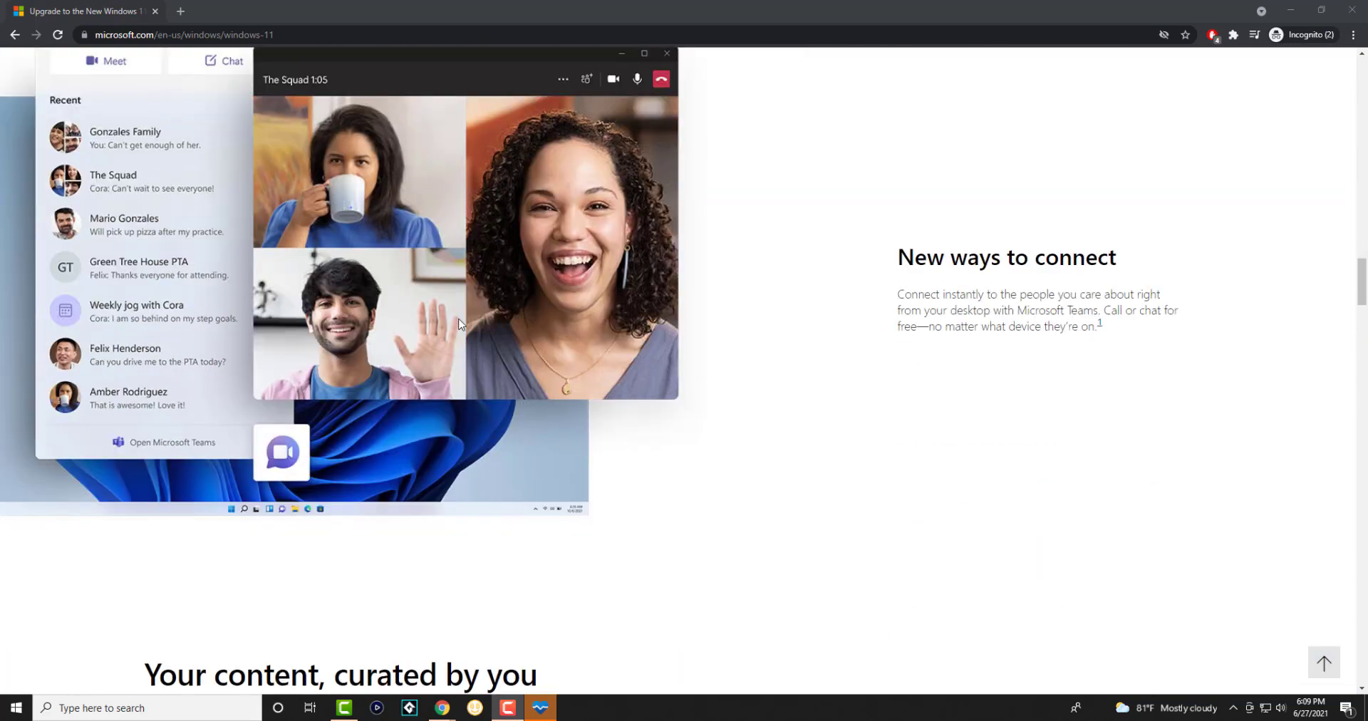
scroll(down, 3)
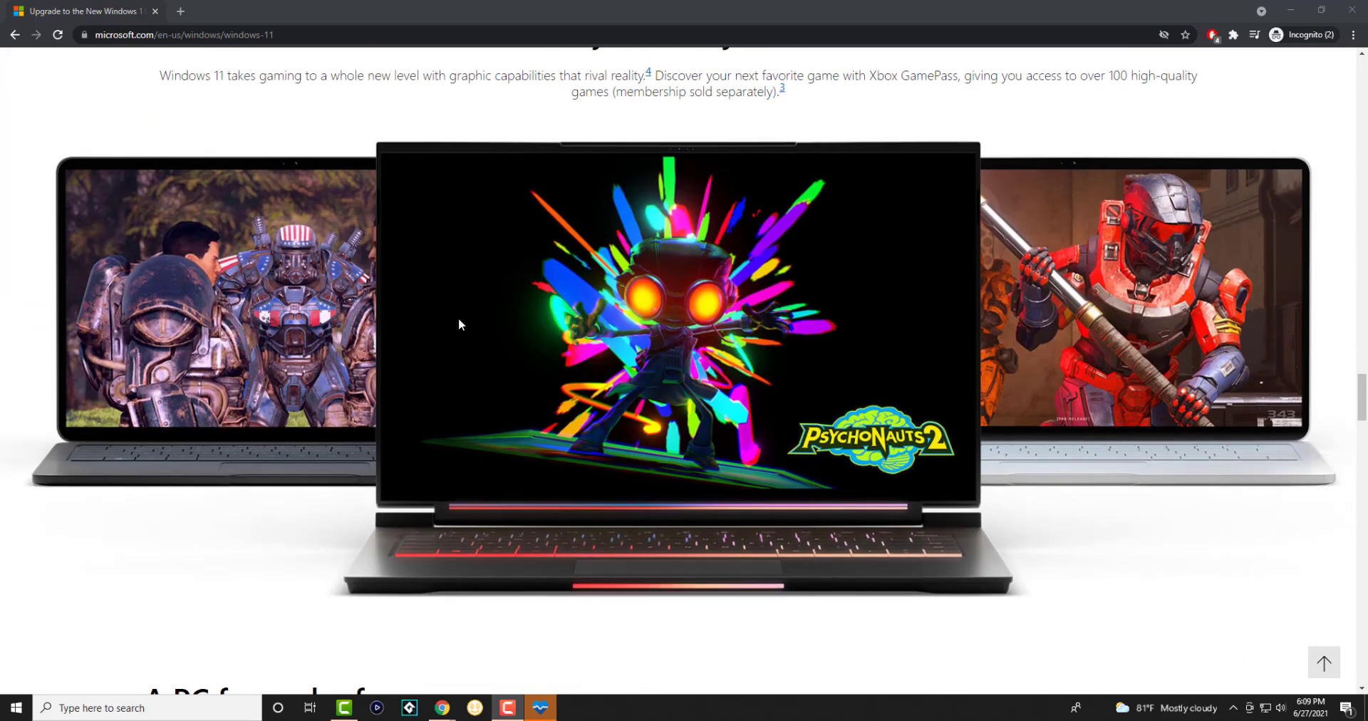
scroll(down, 3)
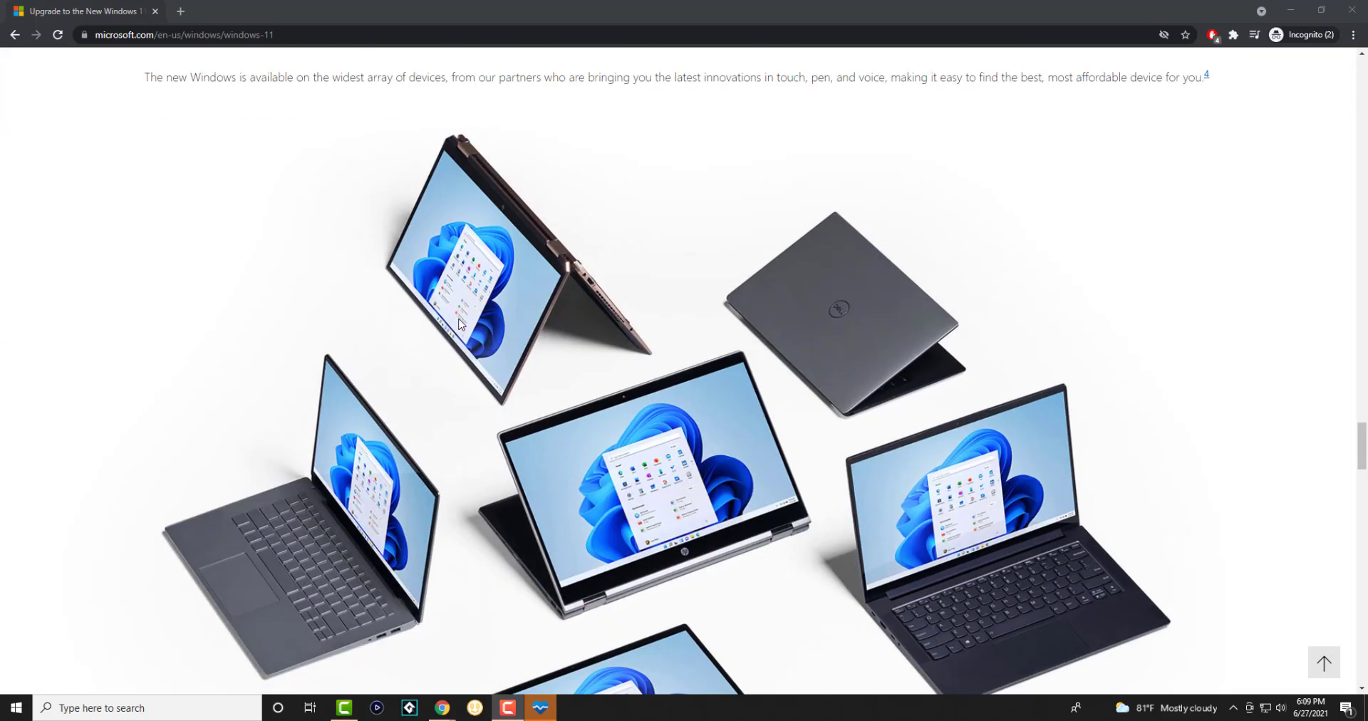
scroll(down, 3)
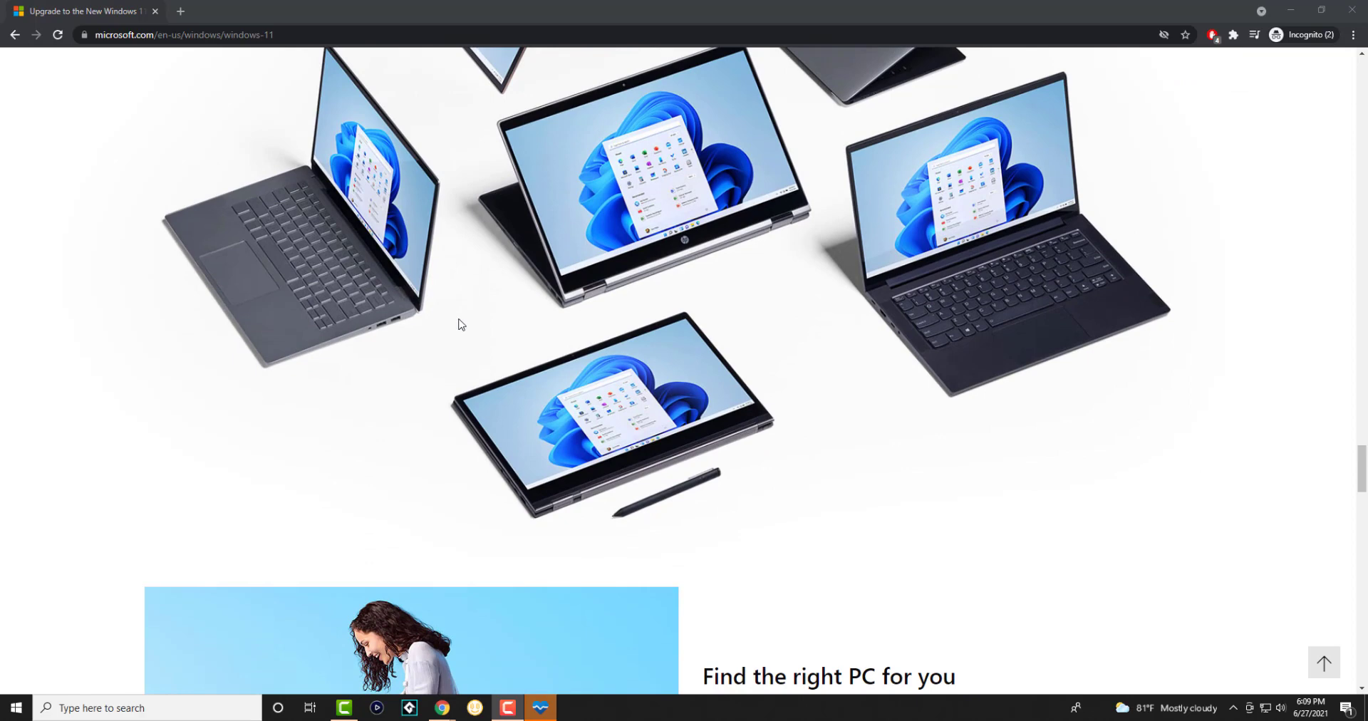
scroll(down, 3)
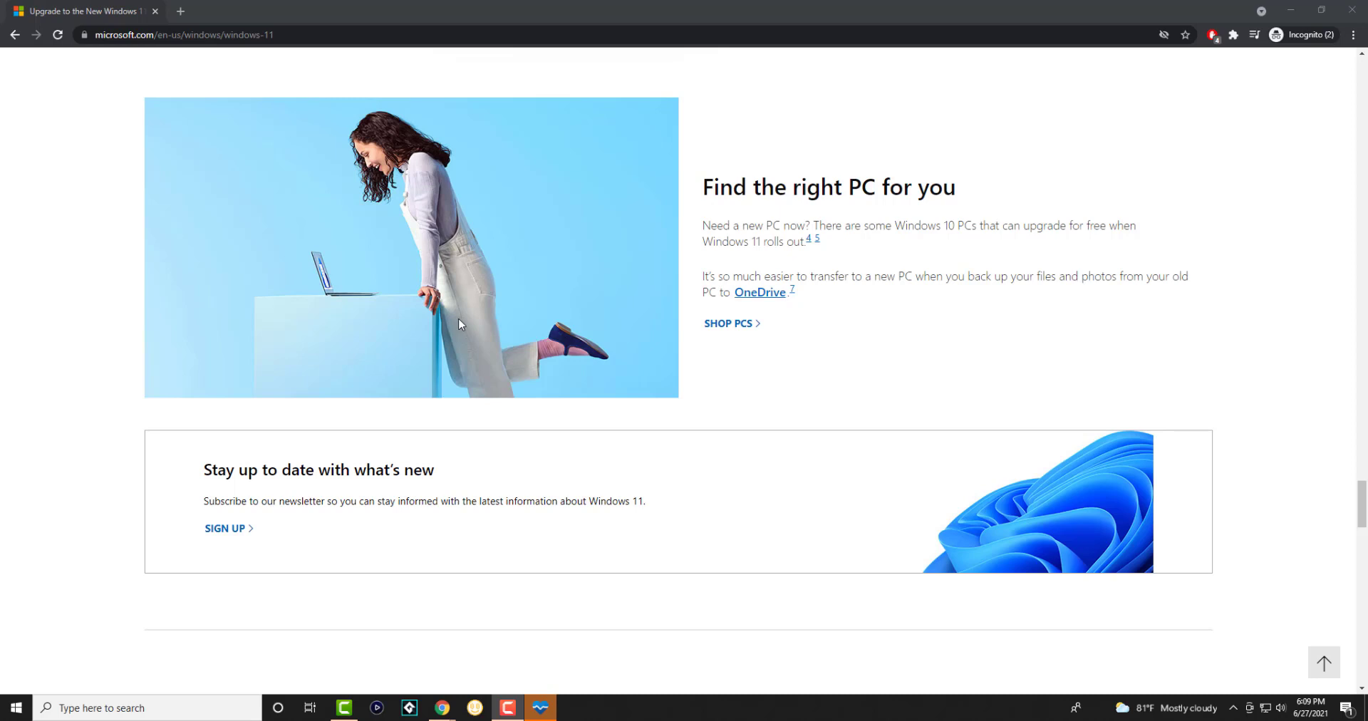
mouse_move(461, 338)
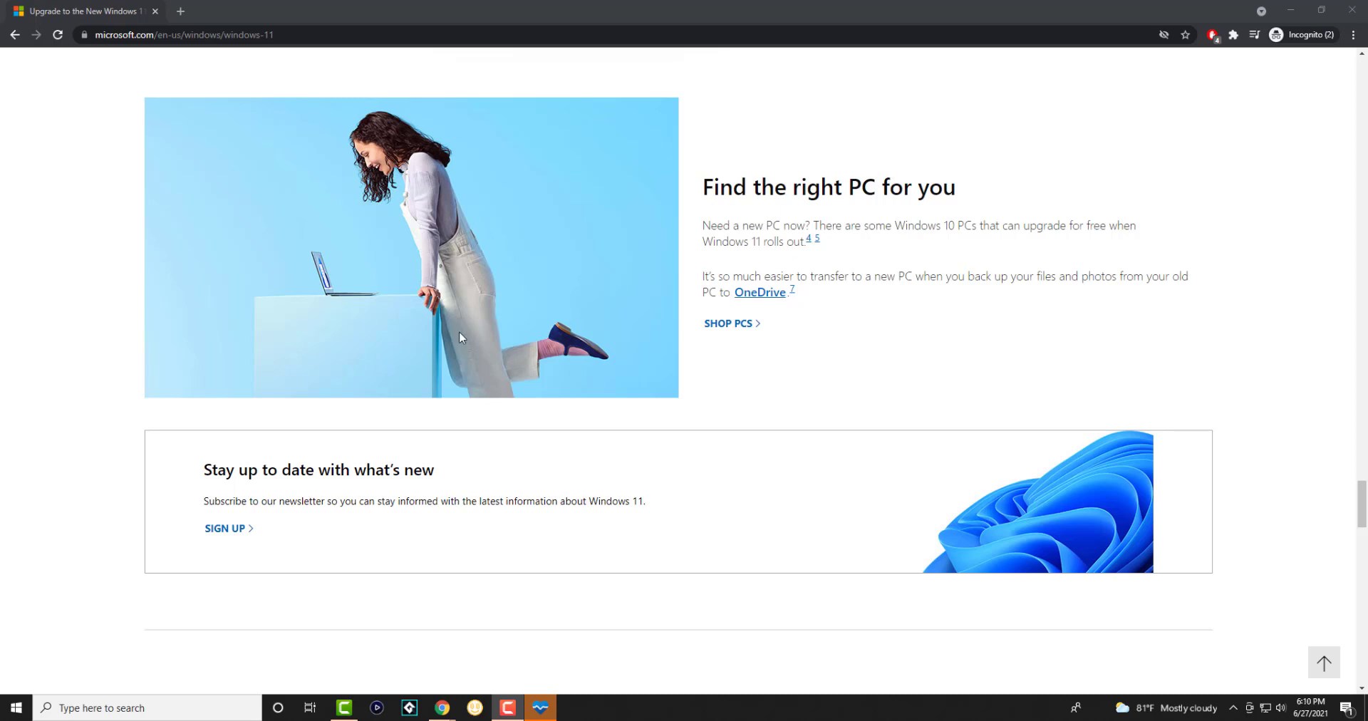
scroll(down, 3)
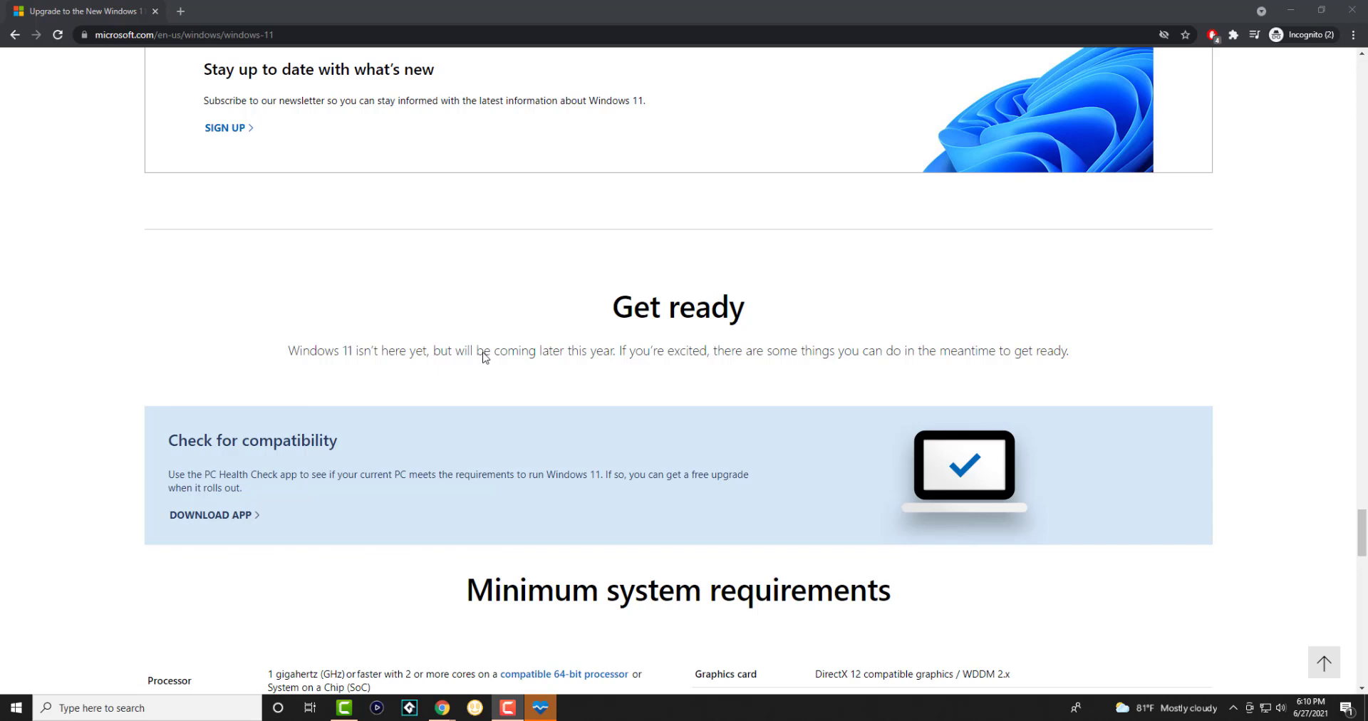
Launch PC Health Check from the taskbar so its health overview sits over the Windows 11 page
scroll(down, 3)
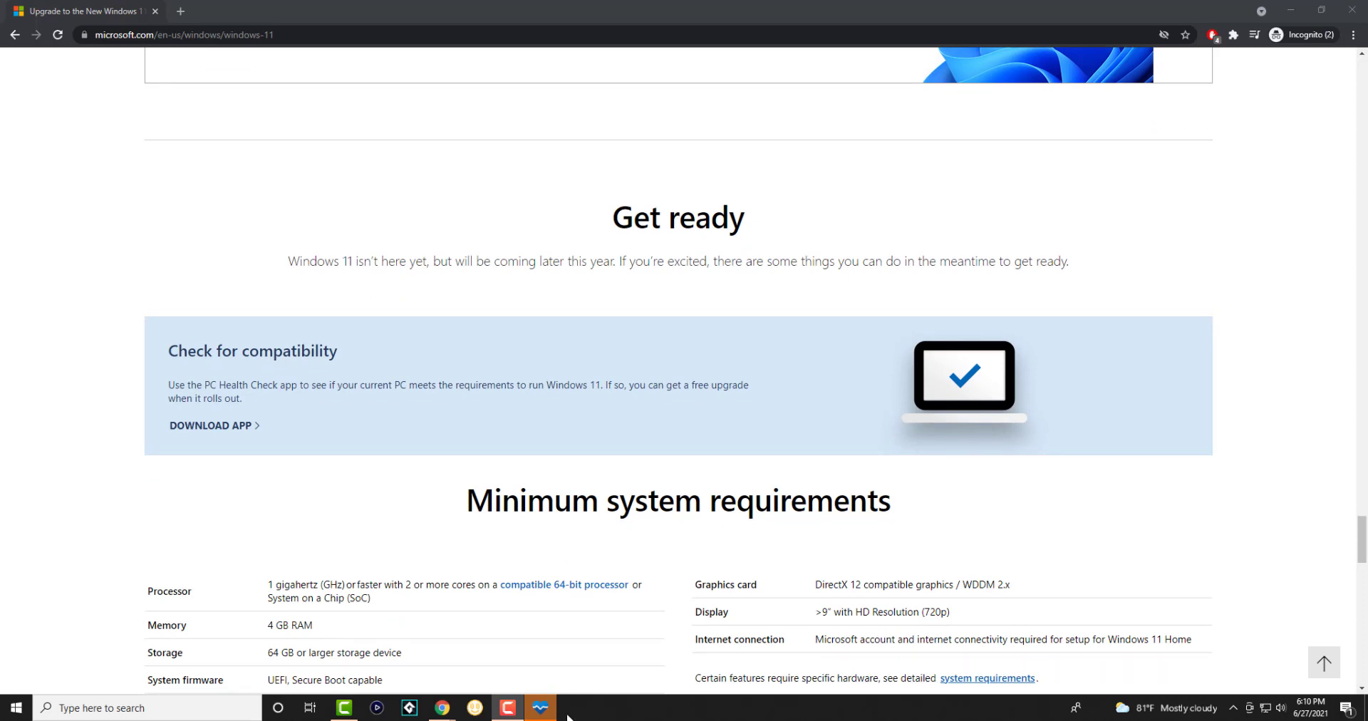
click(507, 708)
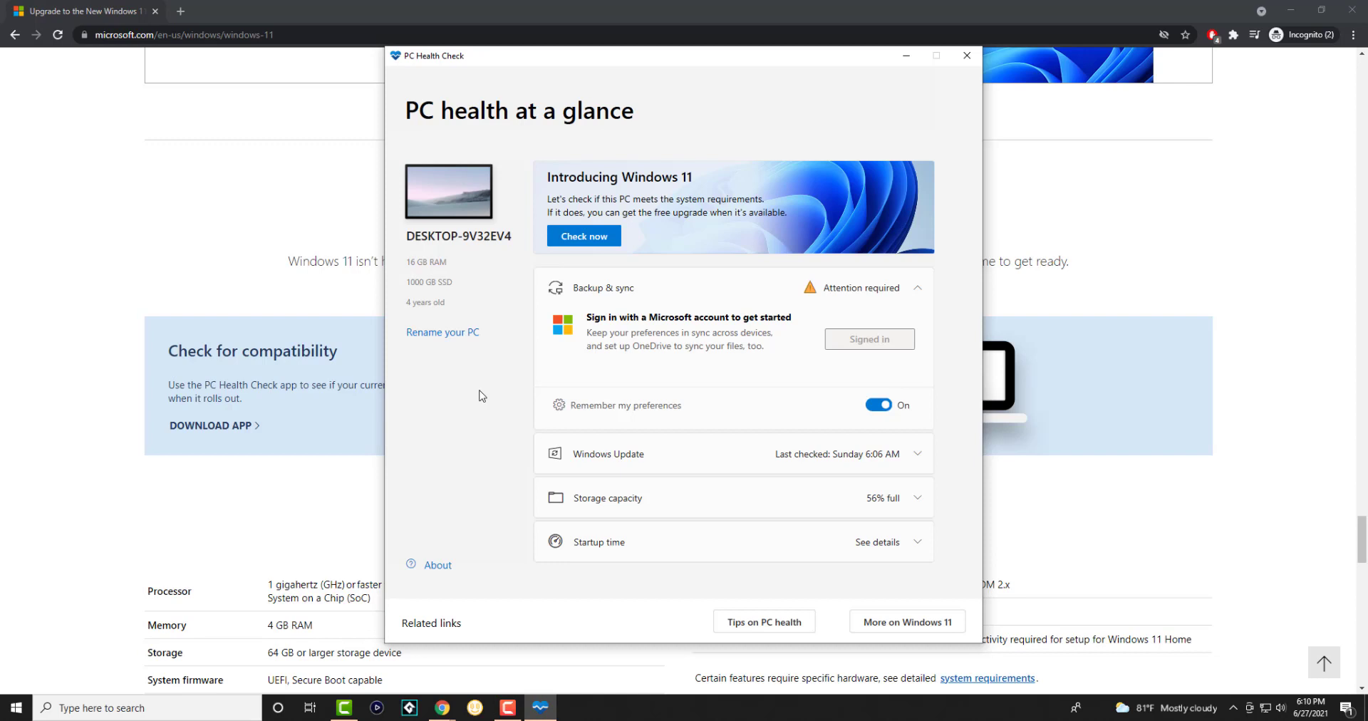
Run Check now, get 'This PC can't run Windows 11' due to the processor, then follow Learn More
click(878, 406)
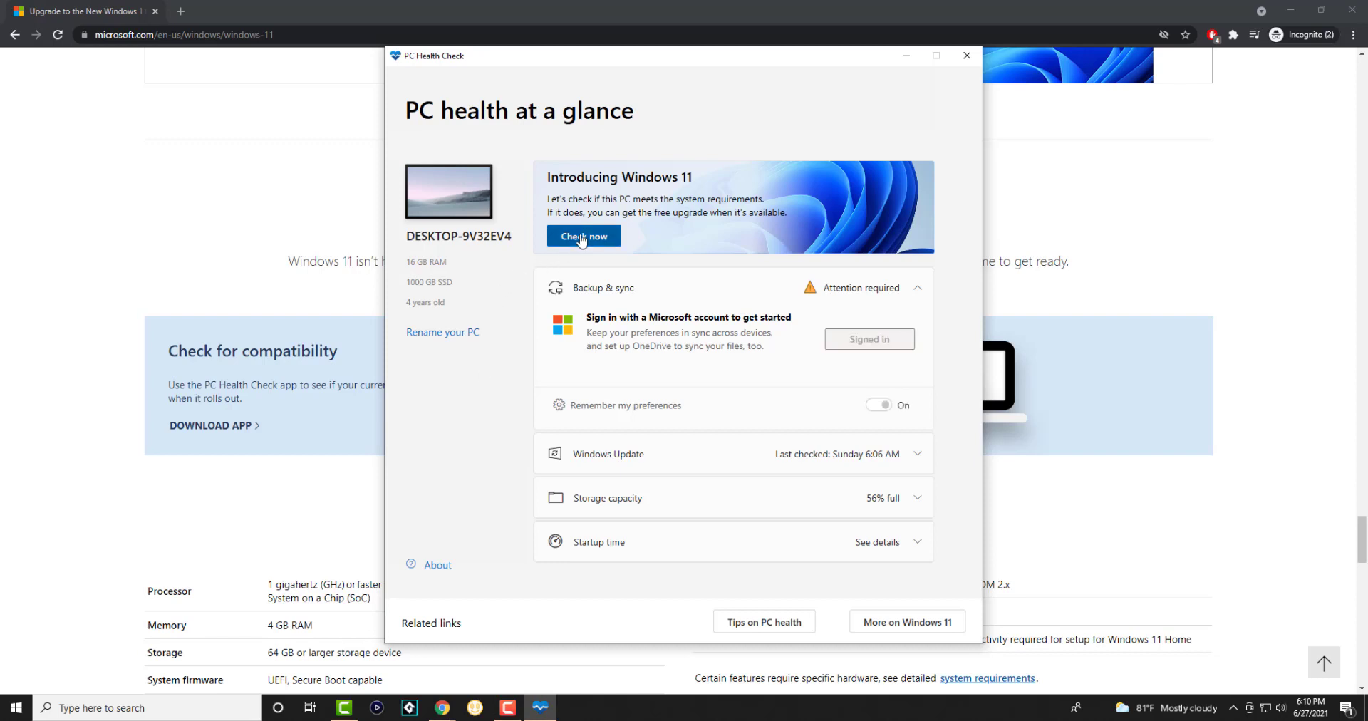
click(584, 237)
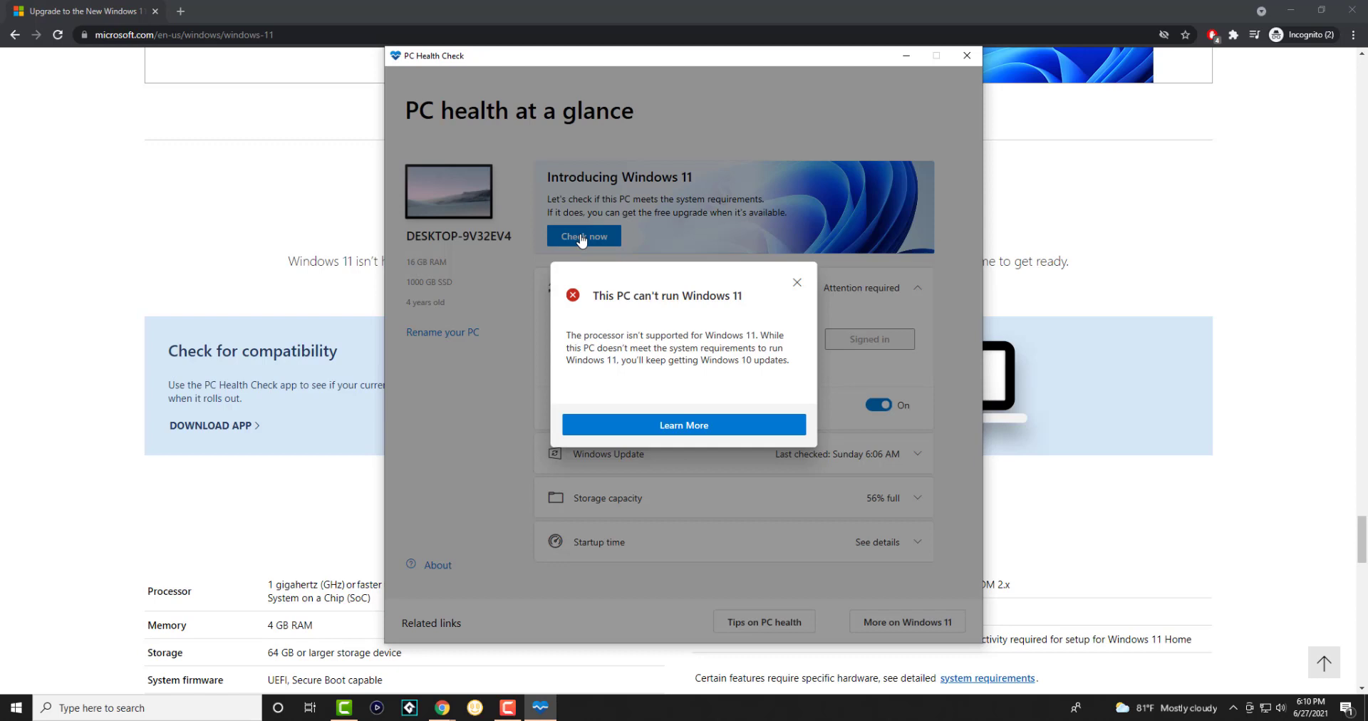
click(684, 425)
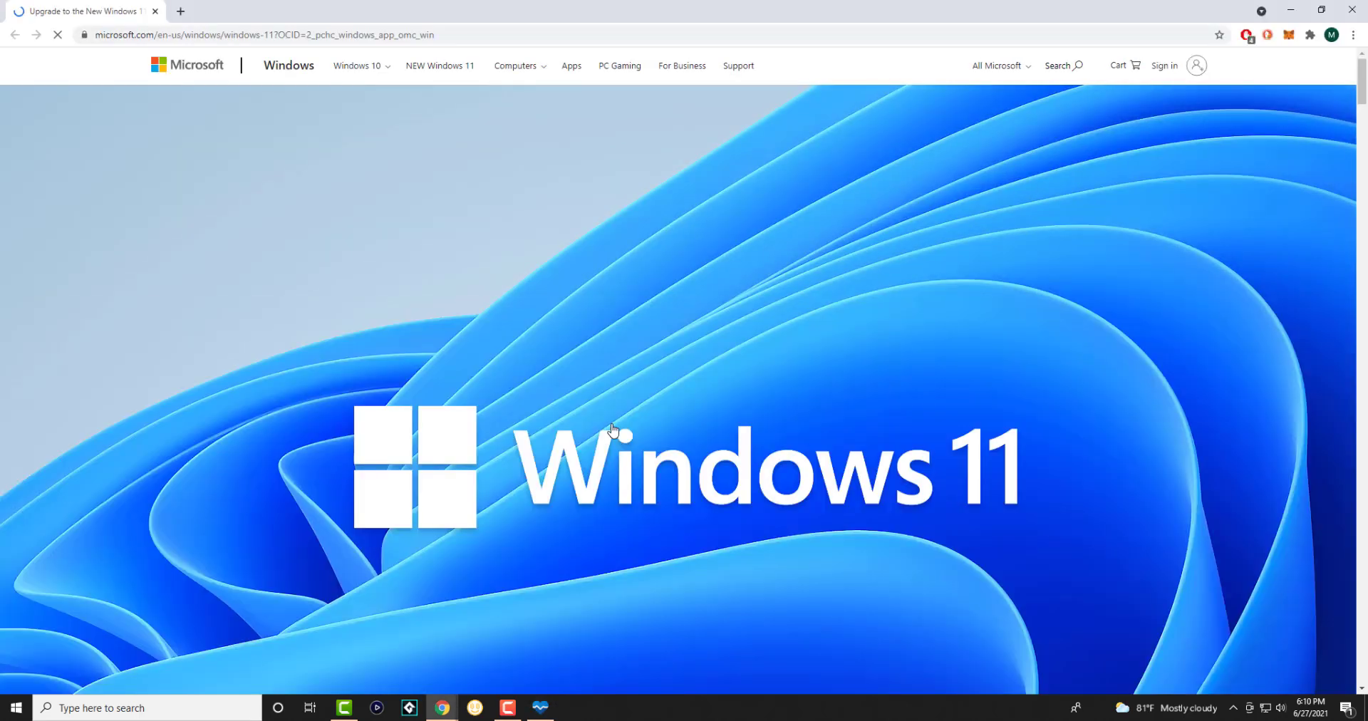
Scroll the newly loaded Windows 11 page to the Minimum system requirements table below the notice
scroll(down, 3)
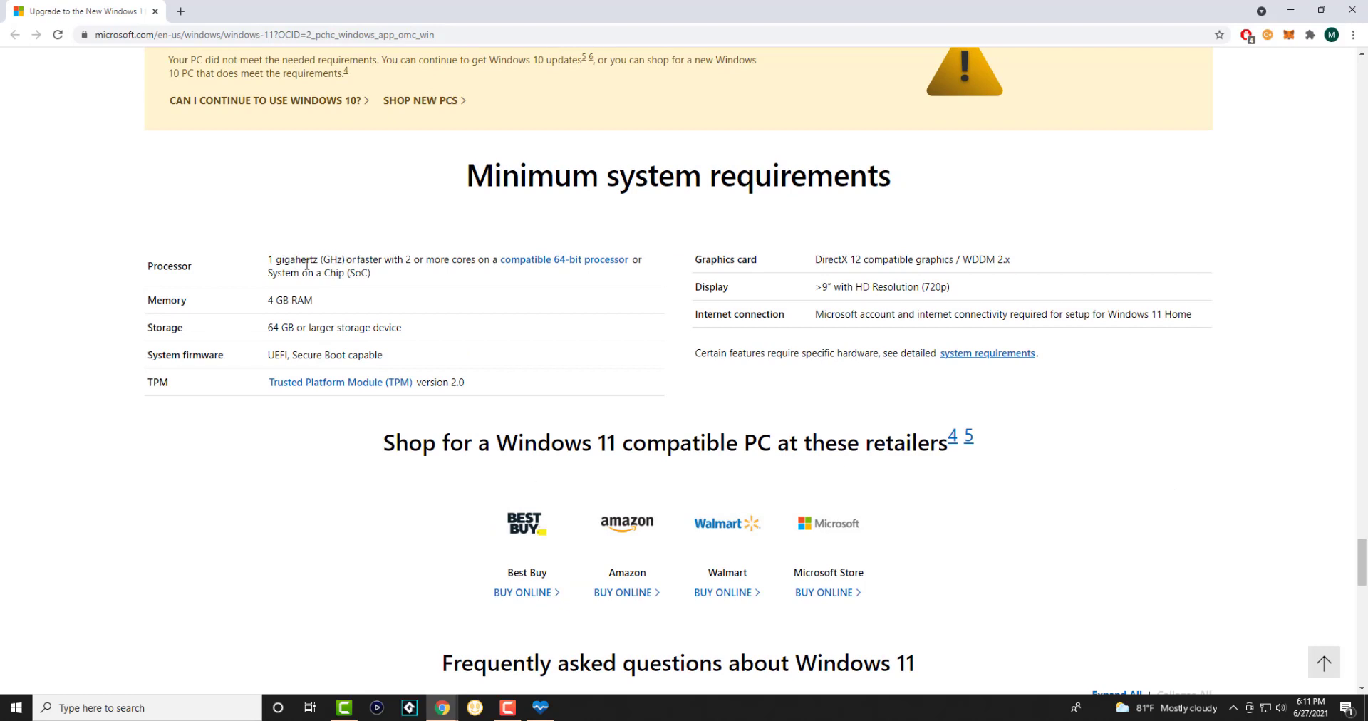
mouse_move(384, 266)
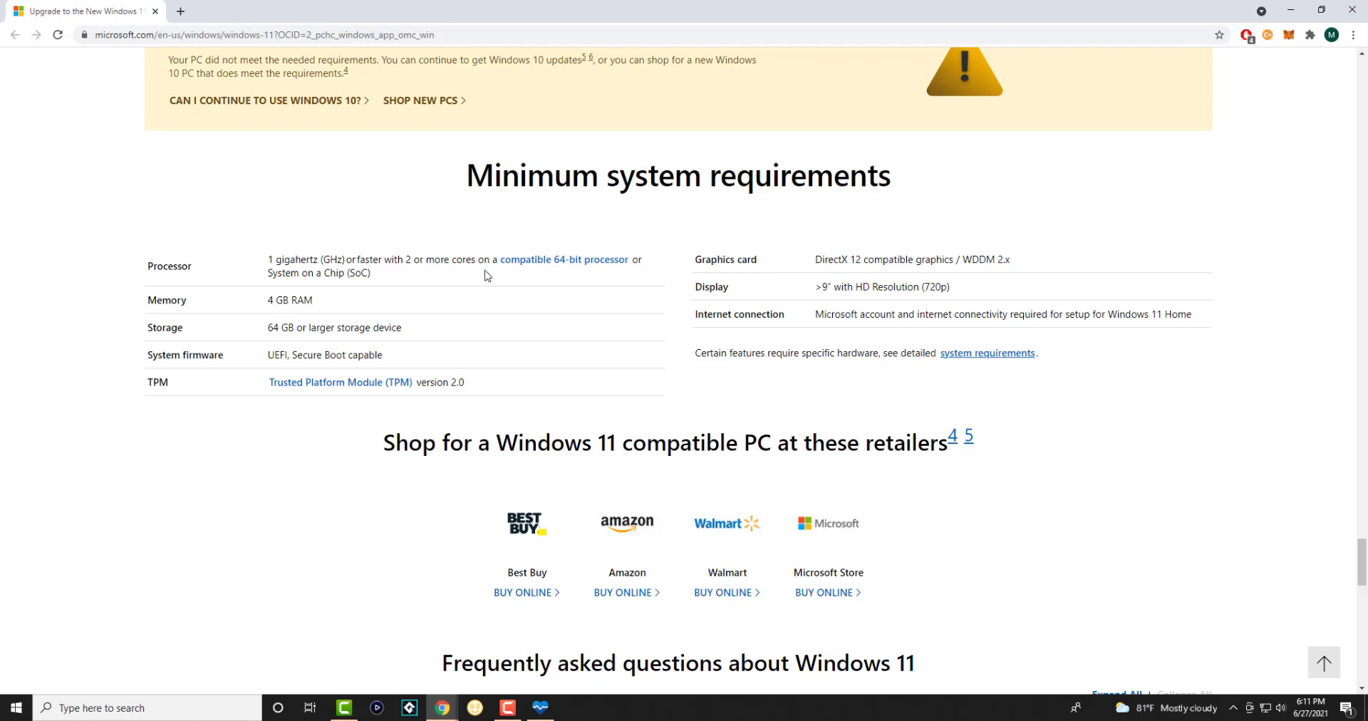
mouse_move(481, 275)
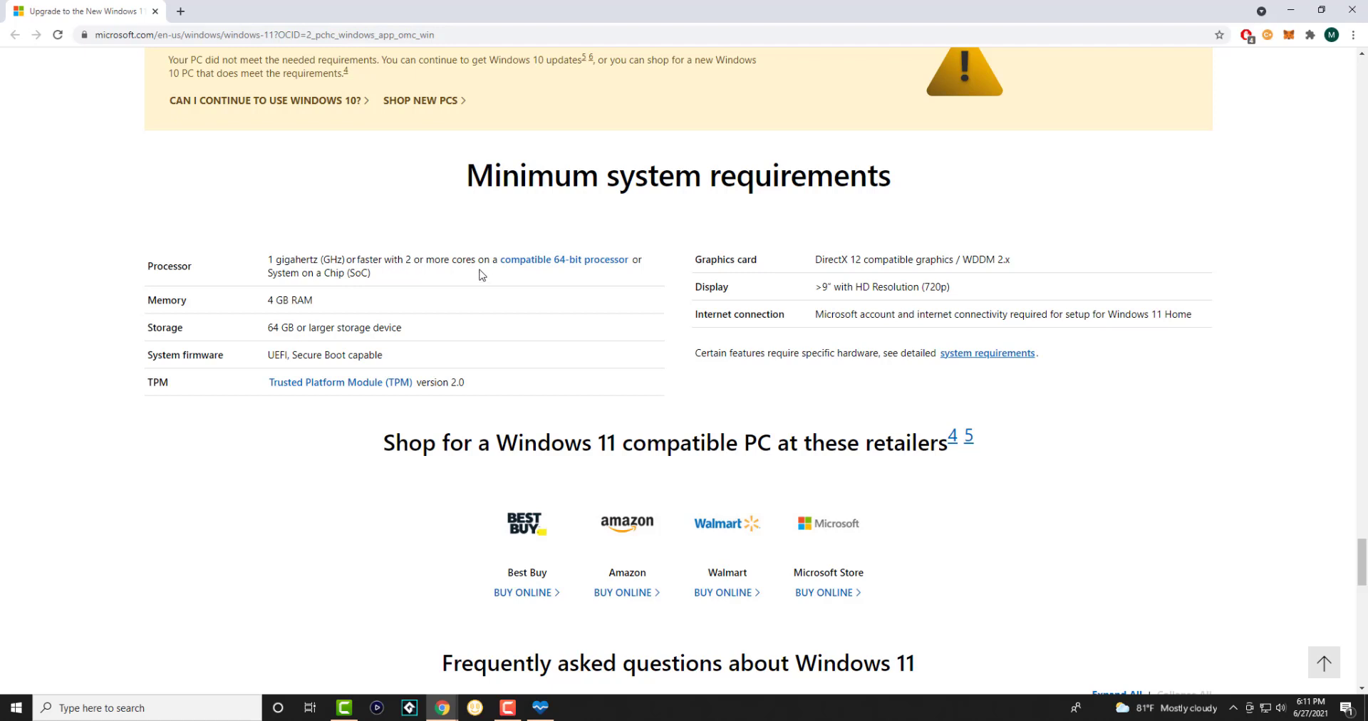
mouse_move(307, 379)
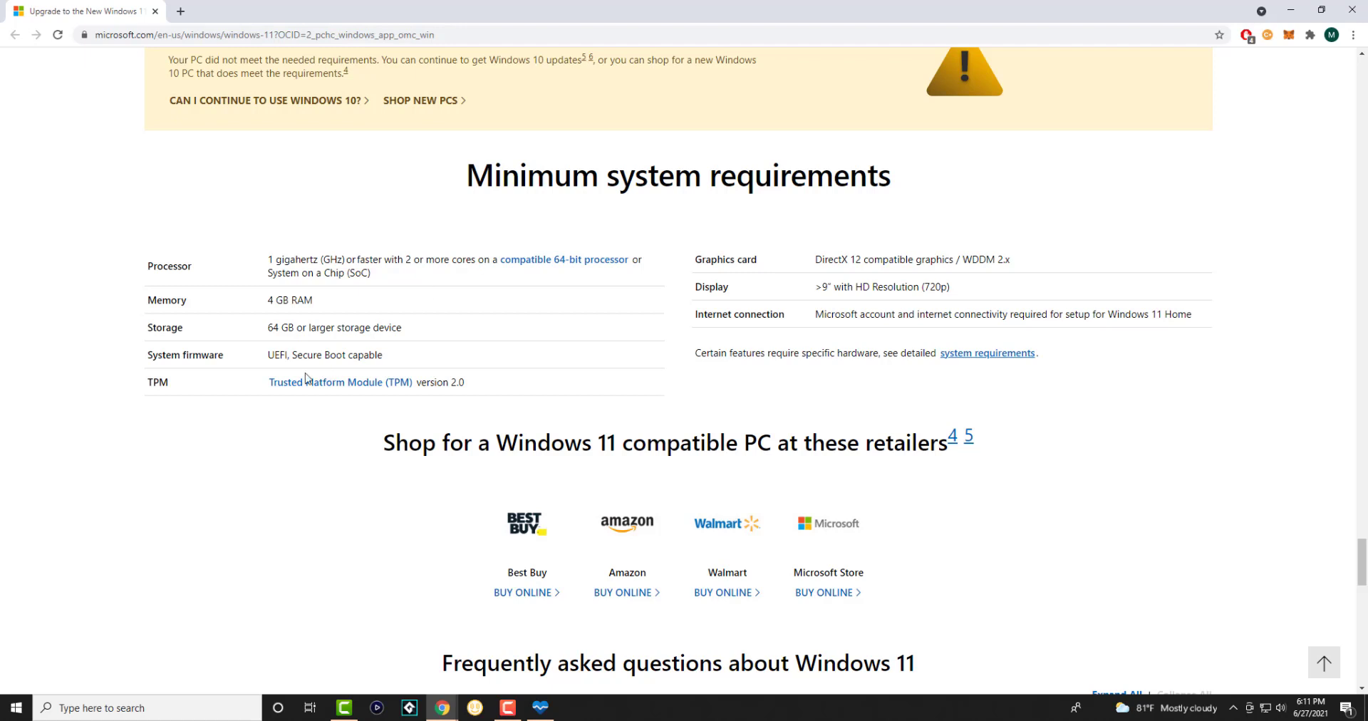
mouse_move(139, 400)
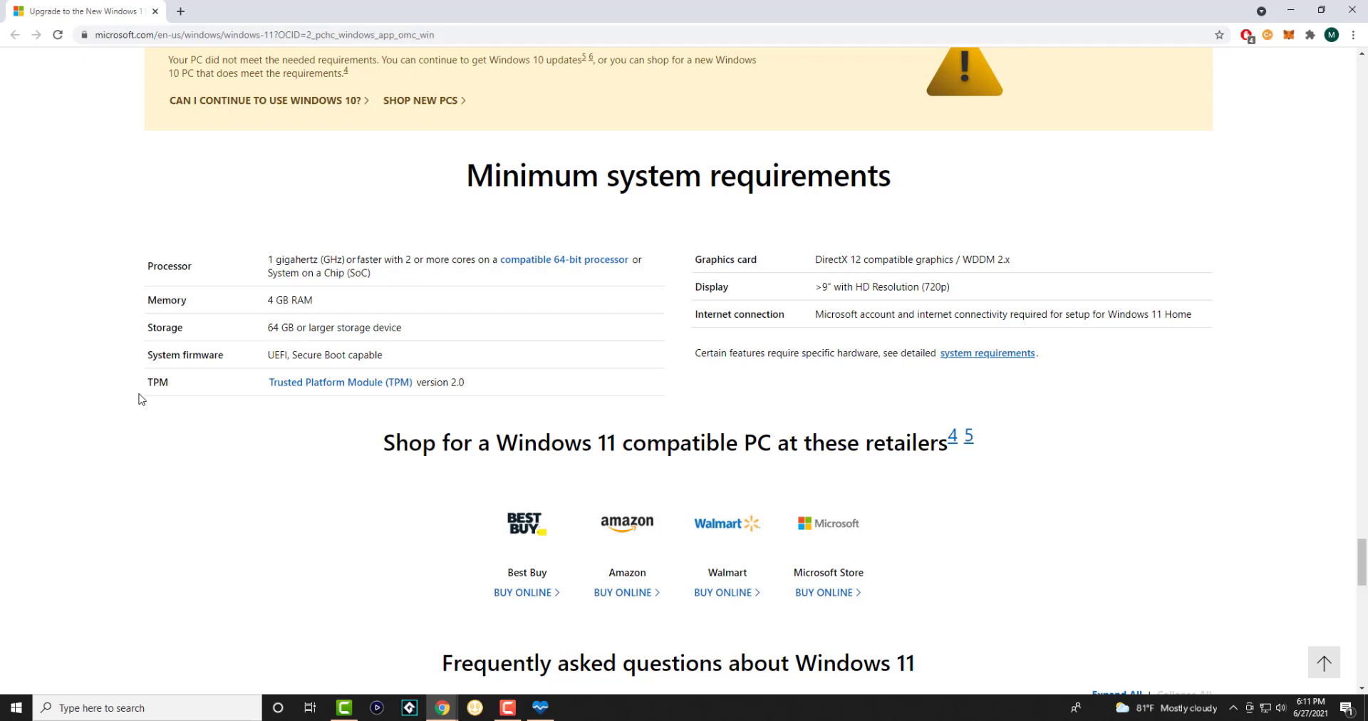
mouse_move(146, 392)
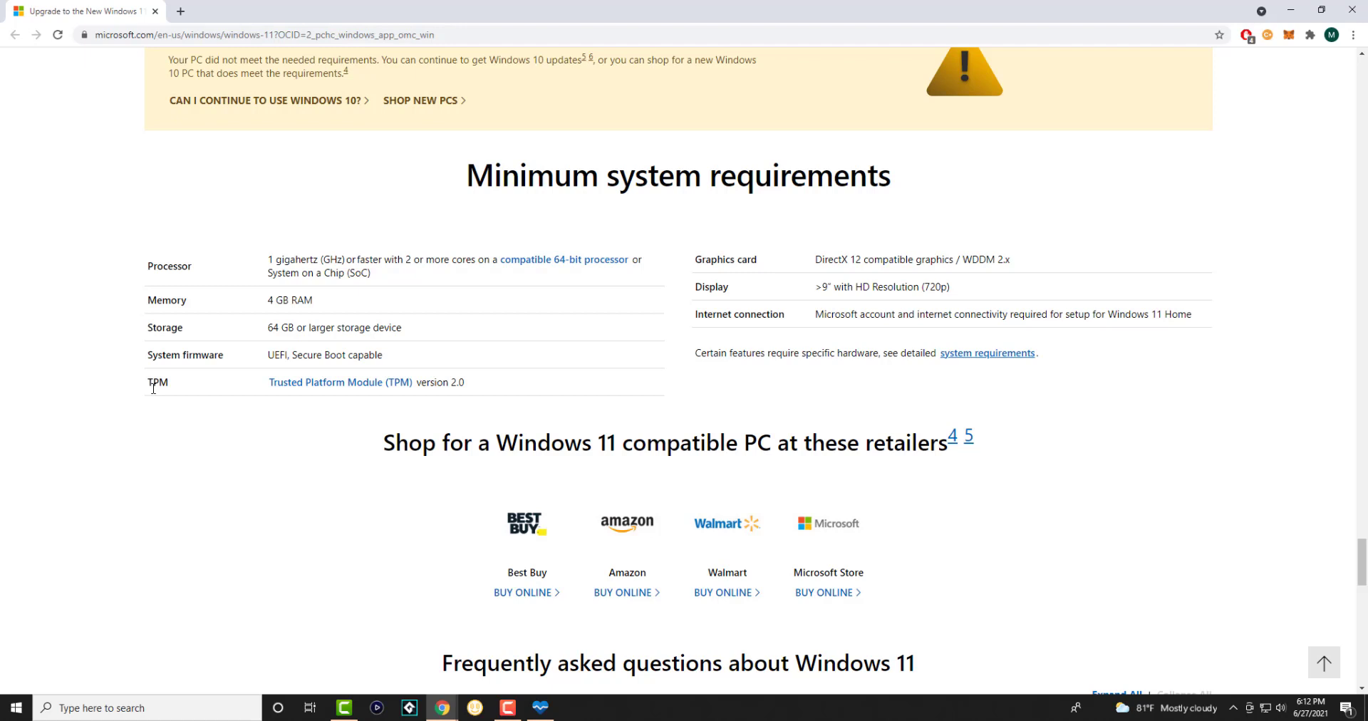
mouse_move(162, 400)
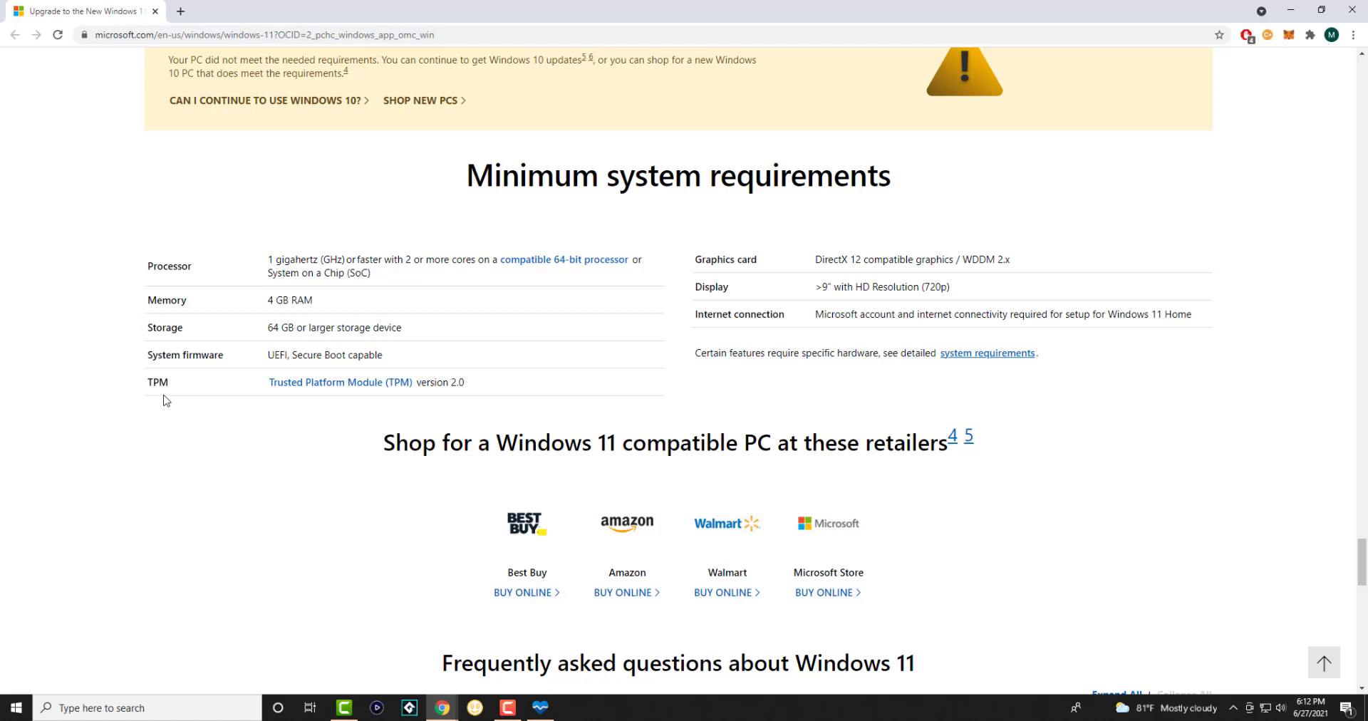